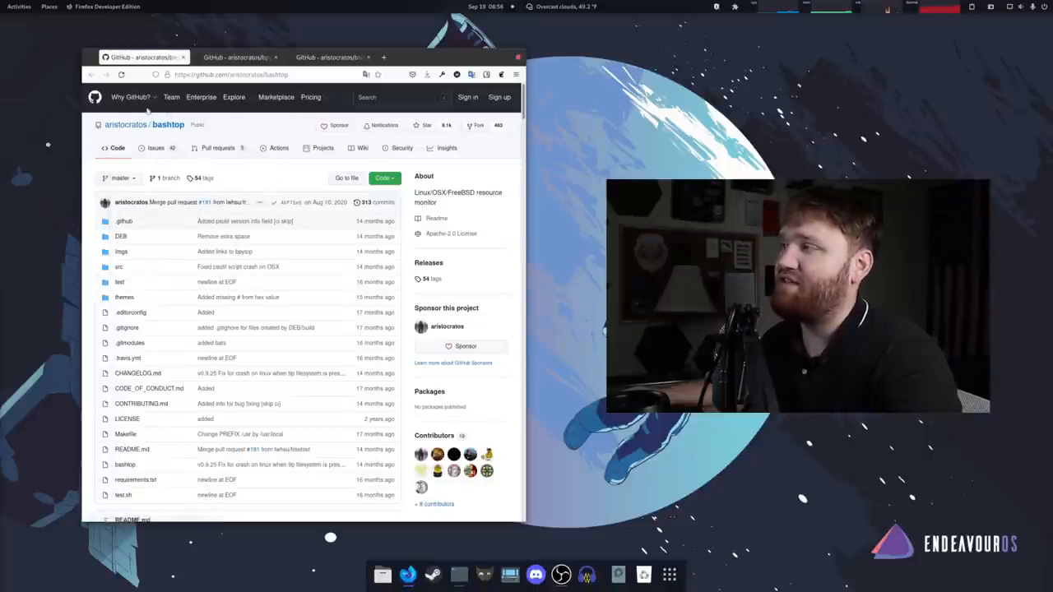
Scroll down the bpytop README toward the btop GitHub link
{"action": "scroll", "scroll_direction": "down", "scroll_amount": 3}
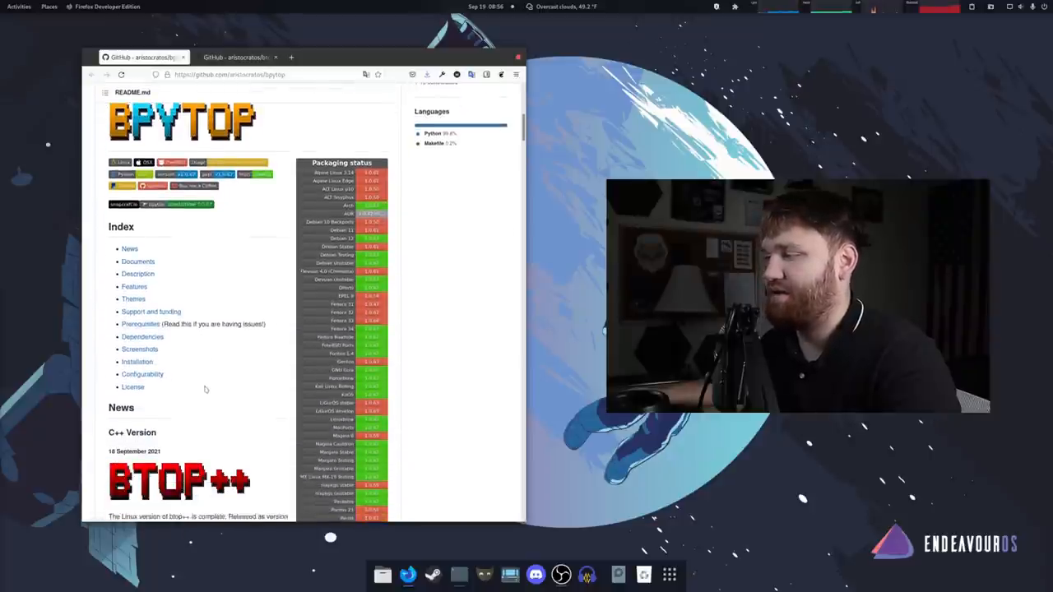
{"action": "scroll", "scroll_direction": "down", "scroll_amount": 3}
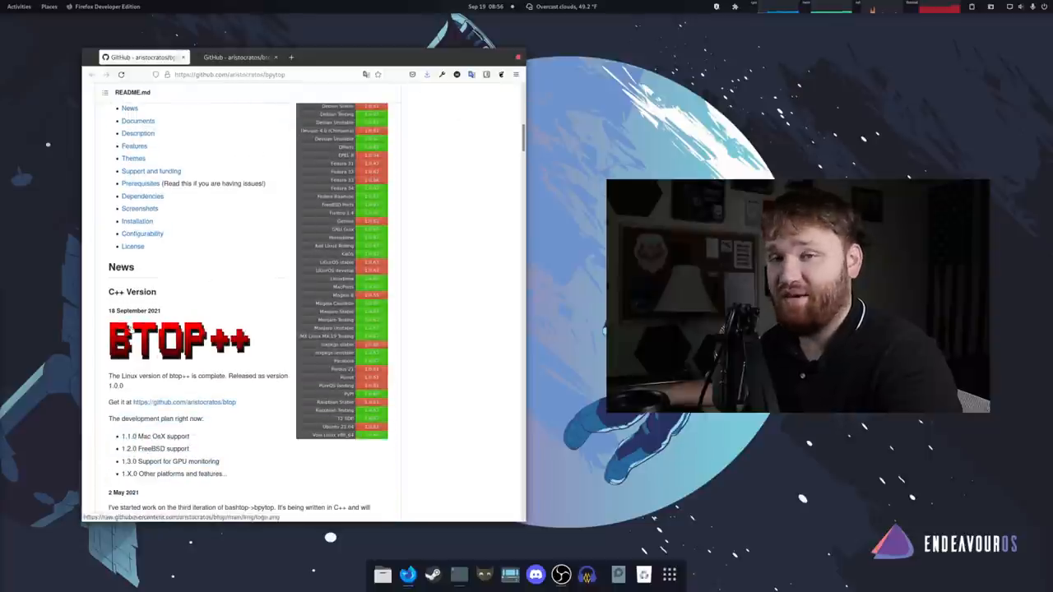
{"action": "scroll", "scroll_direction": "down", "scroll_amount": 3}
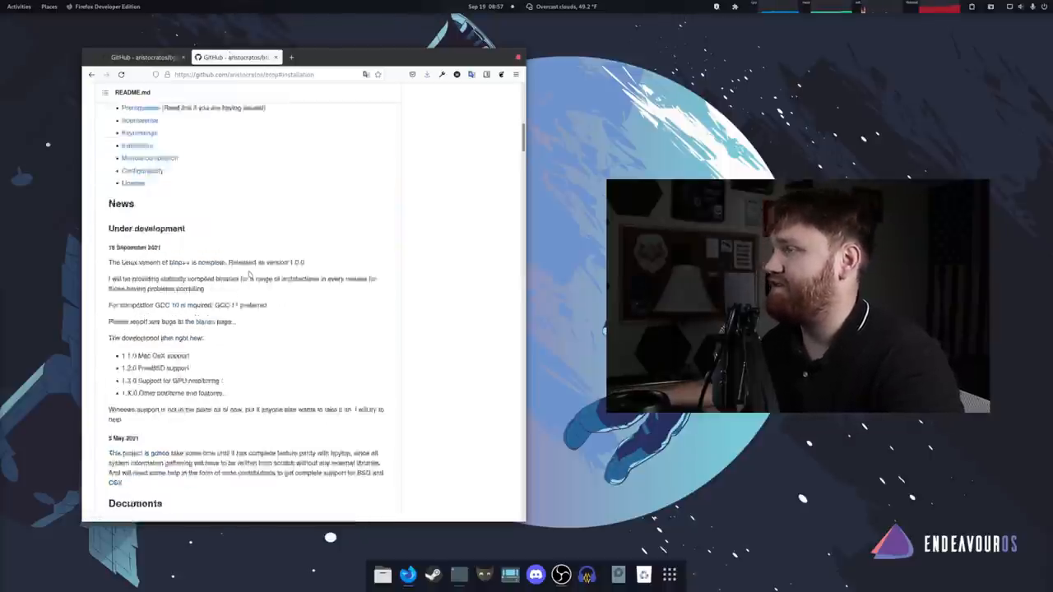
{"action": "scroll", "scroll_direction": "up", "scroll_amount": 3}
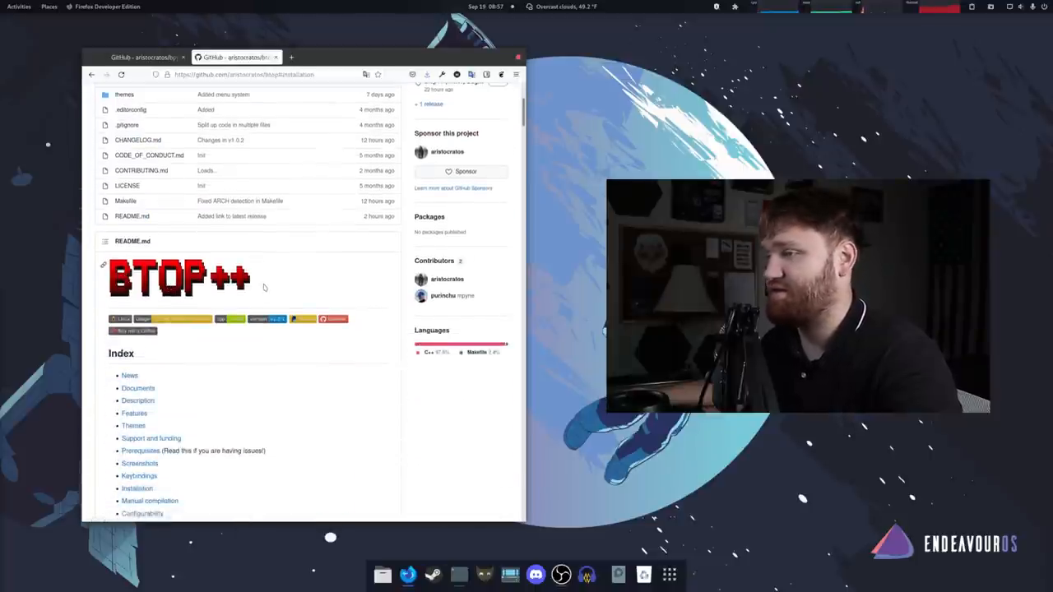
{"action": "scroll", "scroll_direction": "down", "scroll_amount": 3}
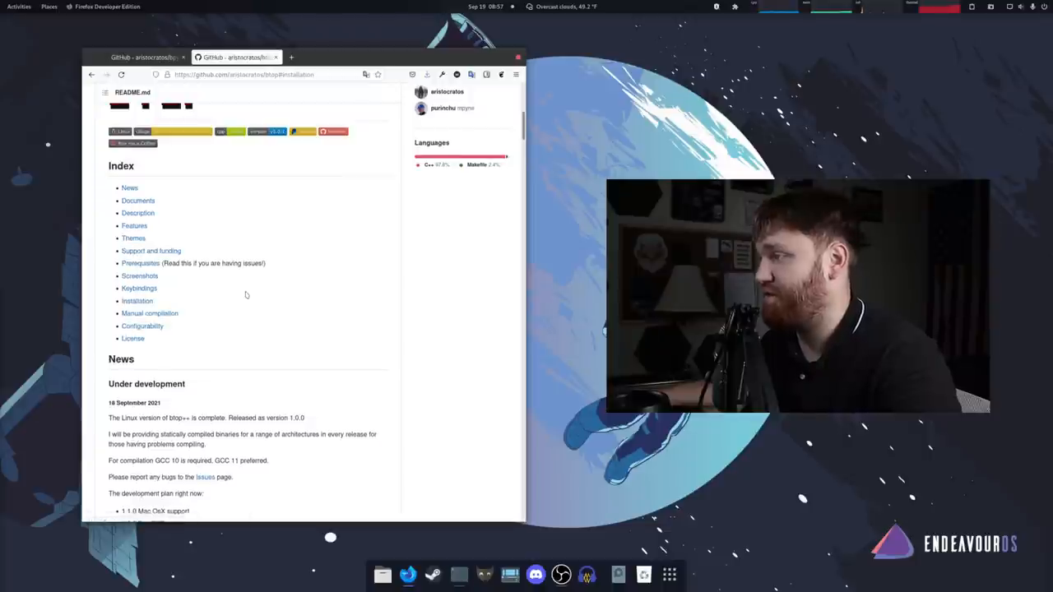
{"action": "scroll", "scroll_direction": "down", "scroll_amount": 3}
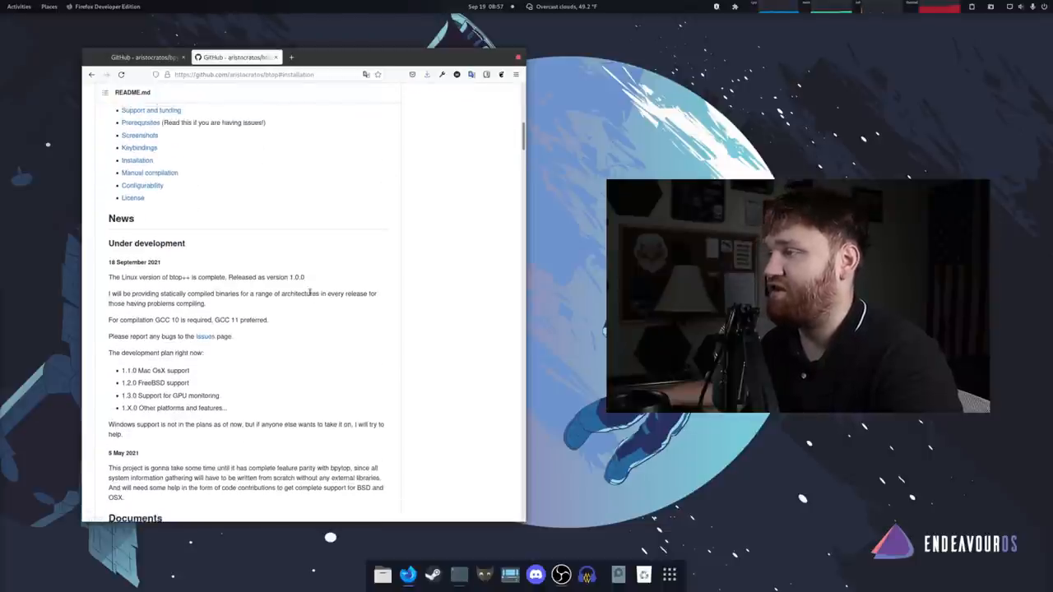
{"action": "scroll", "scroll_direction": "down", "scroll_amount": 3}
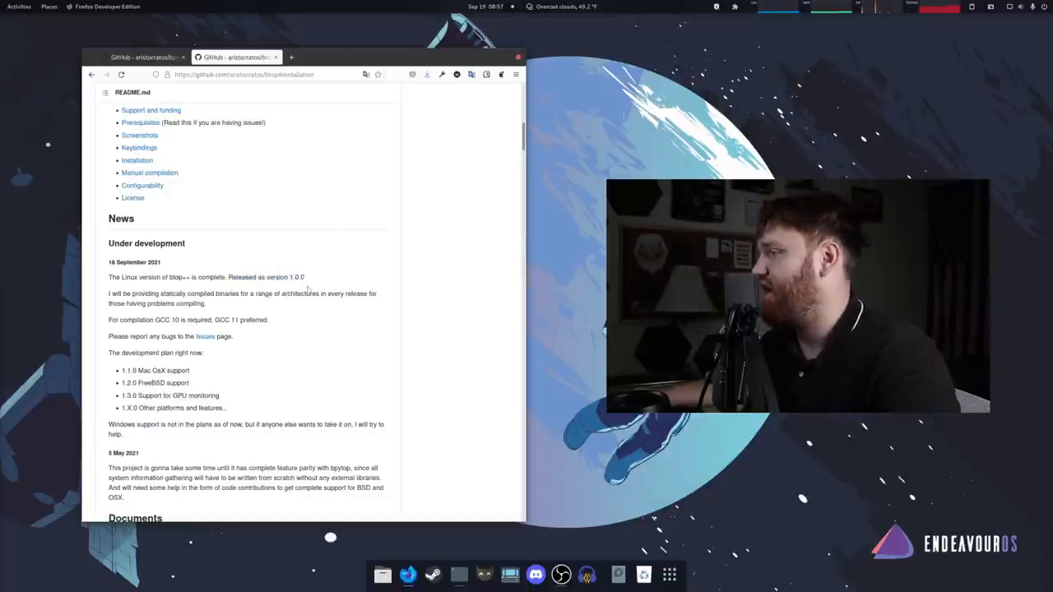
{"action": "scroll", "scroll_direction": "down", "scroll_amount": 3}
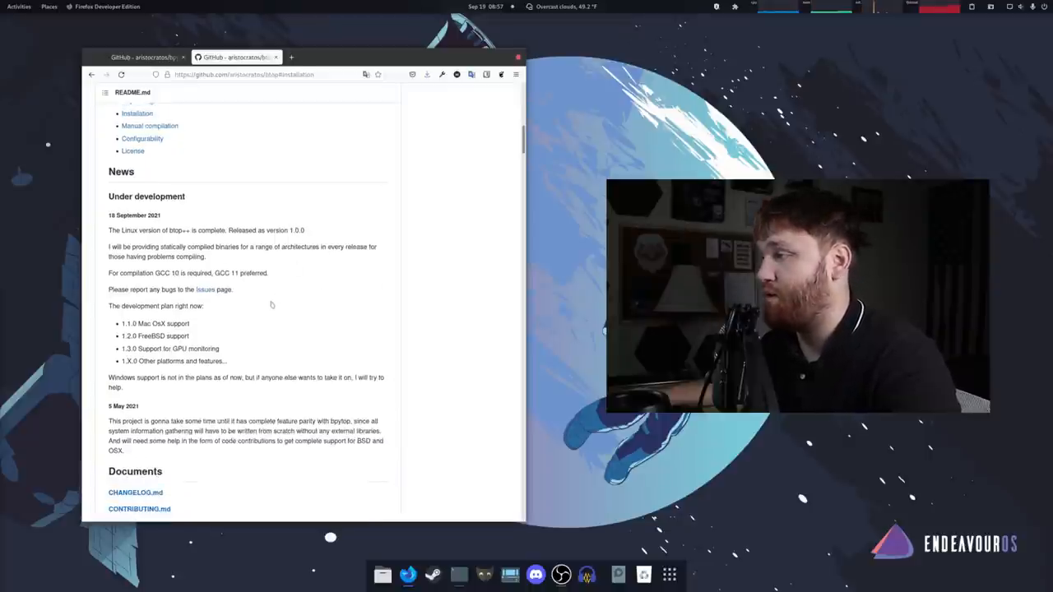
{"action": "scroll", "scroll_direction": "down", "scroll_amount": 3}
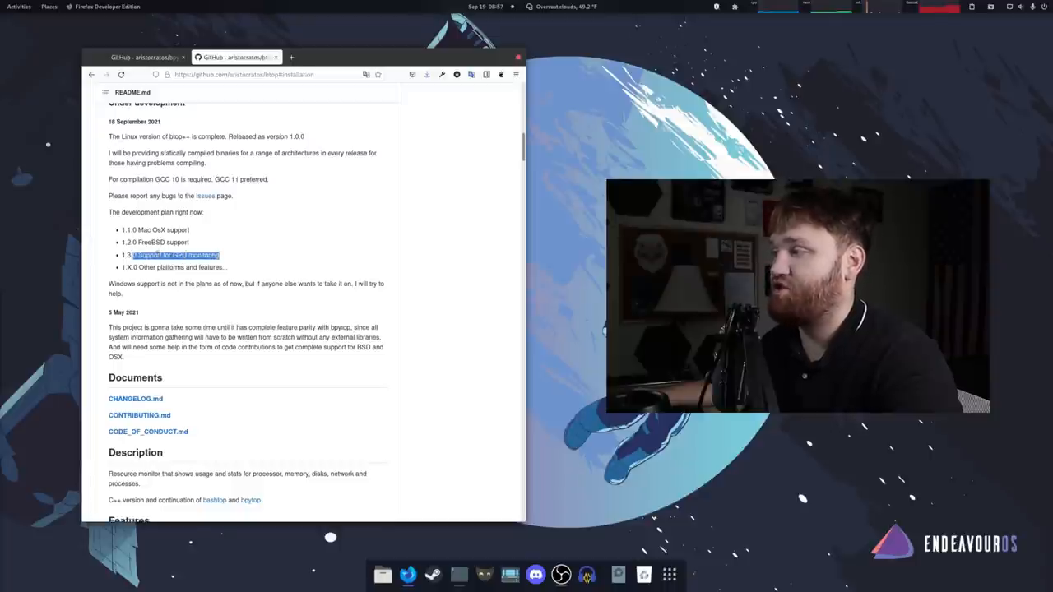
{"action": "scroll", "scroll_direction": "down", "scroll_amount": 3}
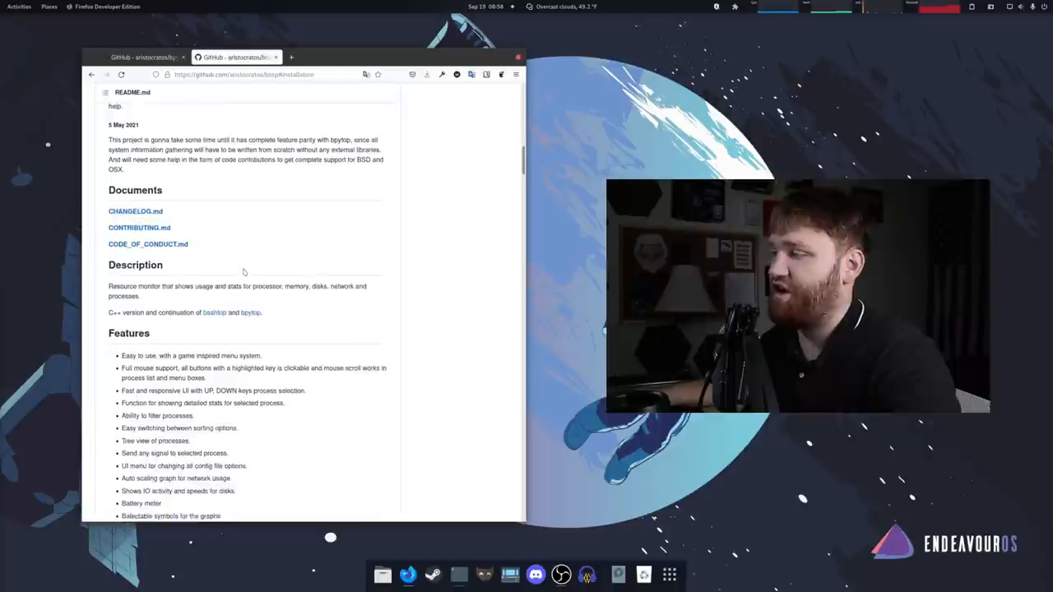
{"action": "scroll", "scroll_direction": "down", "scroll_amount": 3}
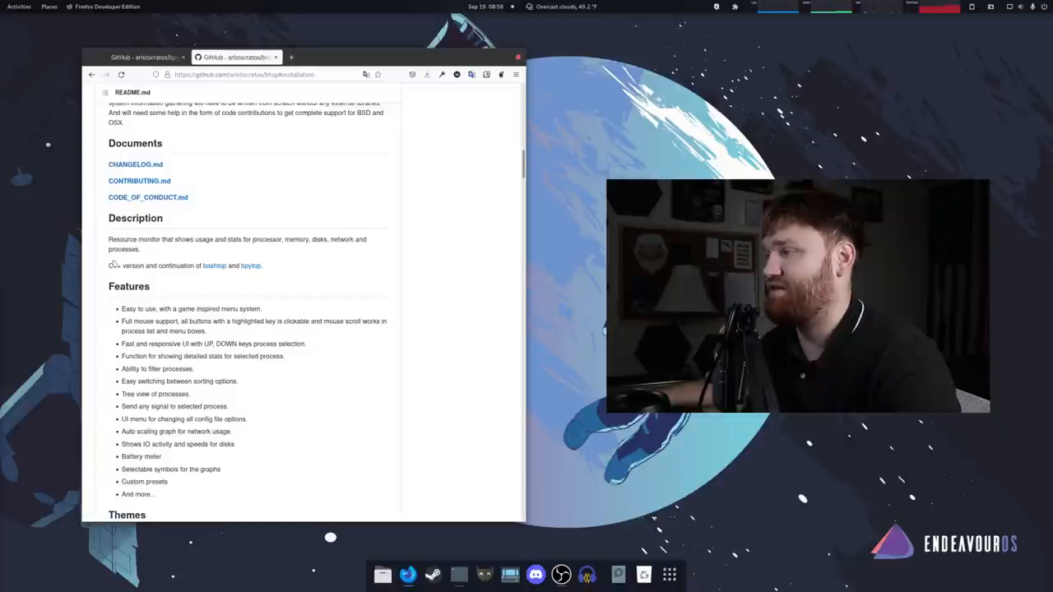
{"action": "left_click_drag", "start_coordinate": [108, 264], "coordinate": [195, 265]}
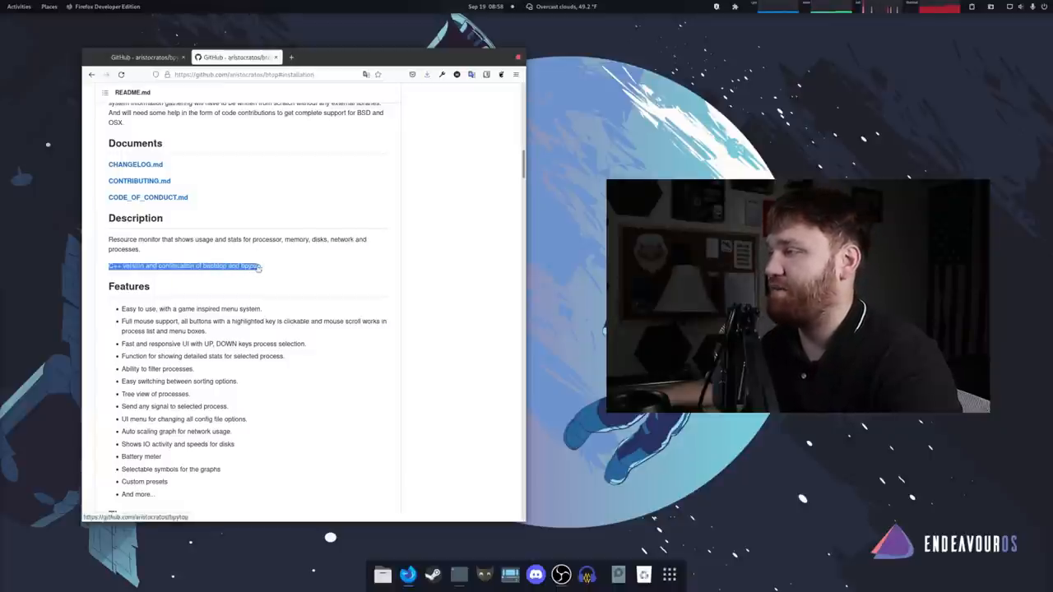
{"action": "scroll", "scroll_direction": "down", "scroll_amount": 3}
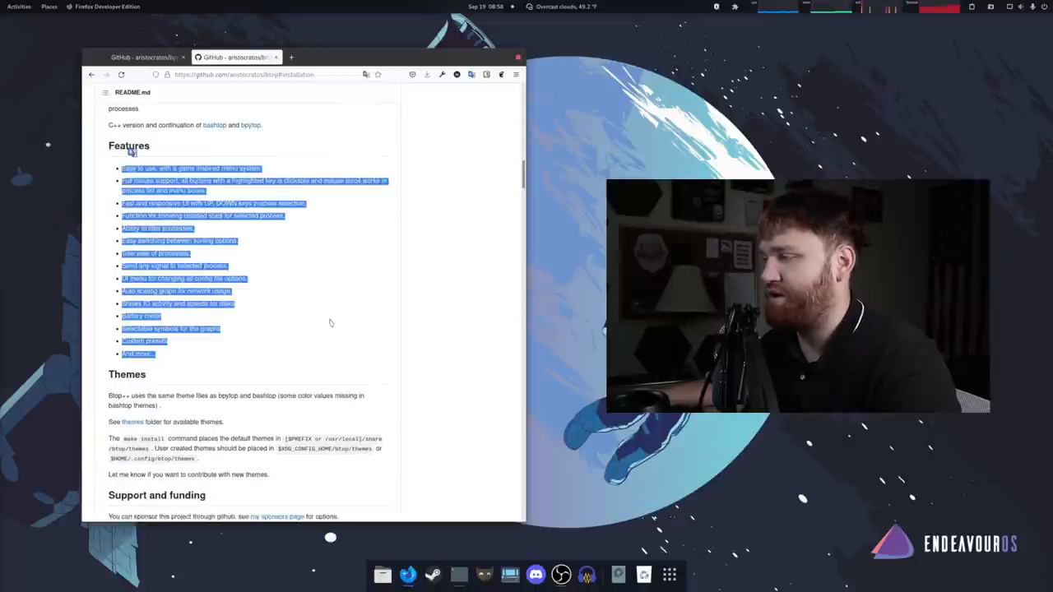
{"action": "scroll", "scroll_direction": "down", "scroll_amount": 3}
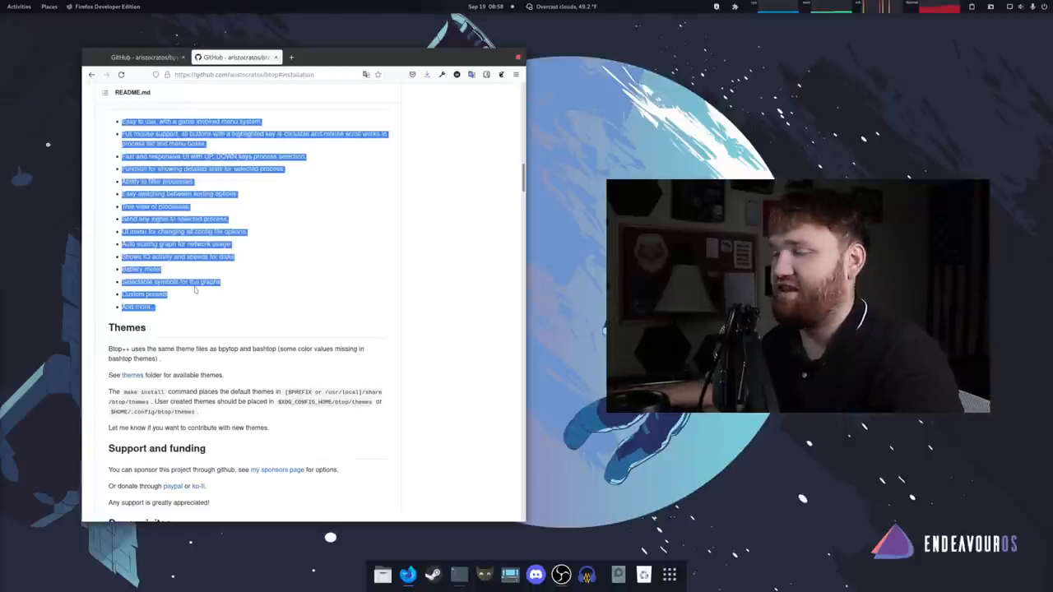
{"action": "scroll", "scroll_direction": "down", "scroll_amount": 3}
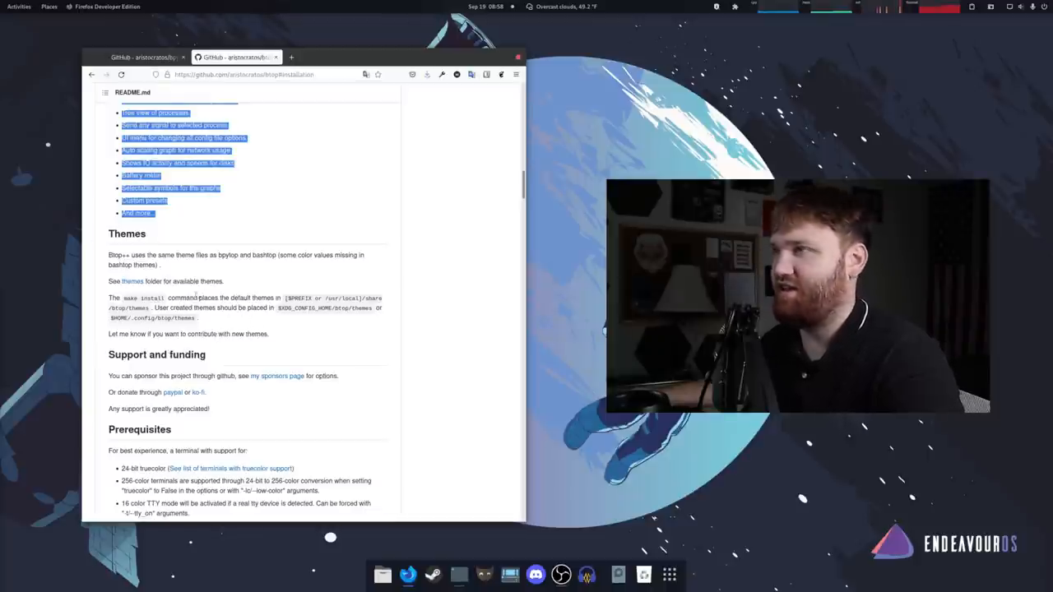
{"action": "scroll", "scroll_direction": "down", "scroll_amount": 3}
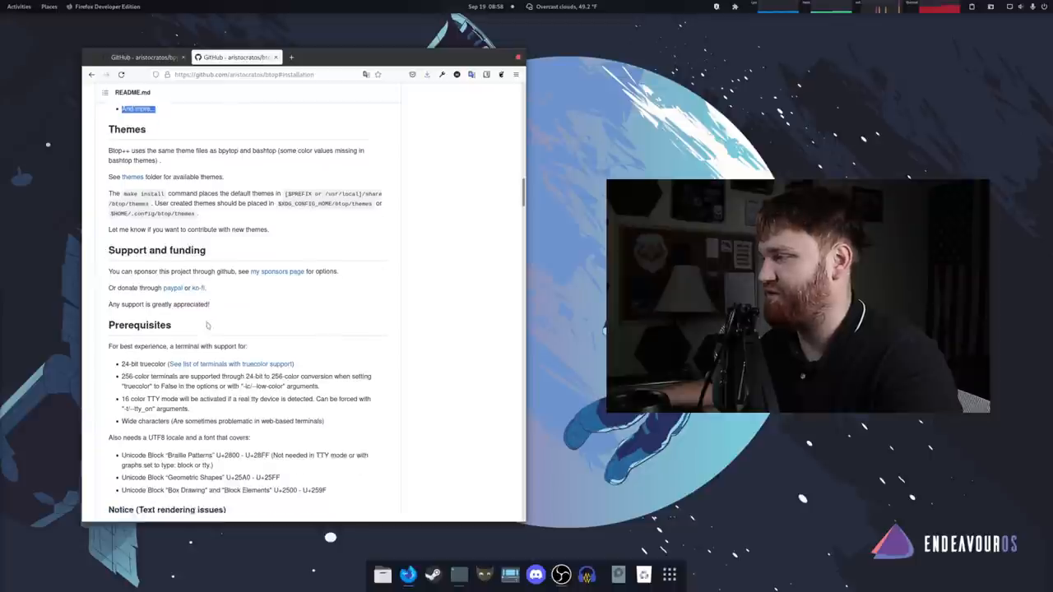
{"action": "scroll", "scroll_direction": "down", "scroll_amount": 3}
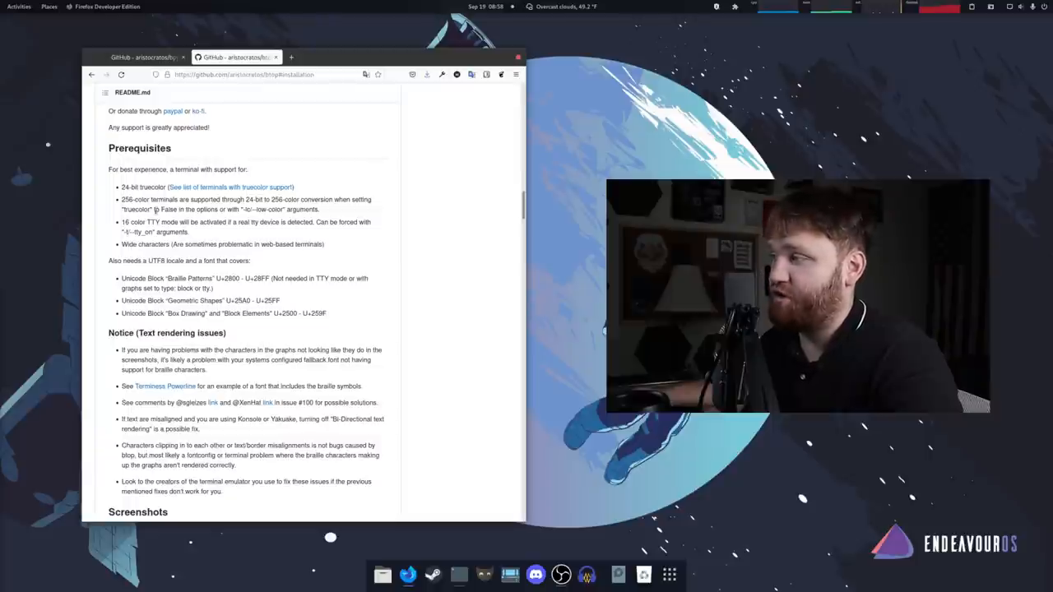
{"action": "scroll", "scroll_direction": "down", "scroll_amount": 3}
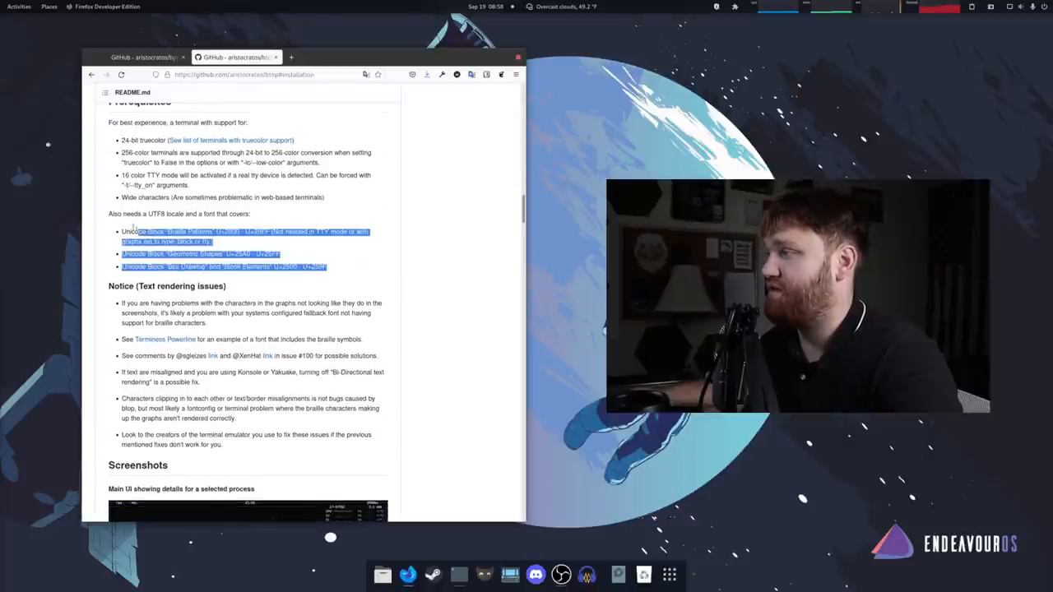
{"action": "scroll", "scroll_direction": "down", "scroll_amount": 3}
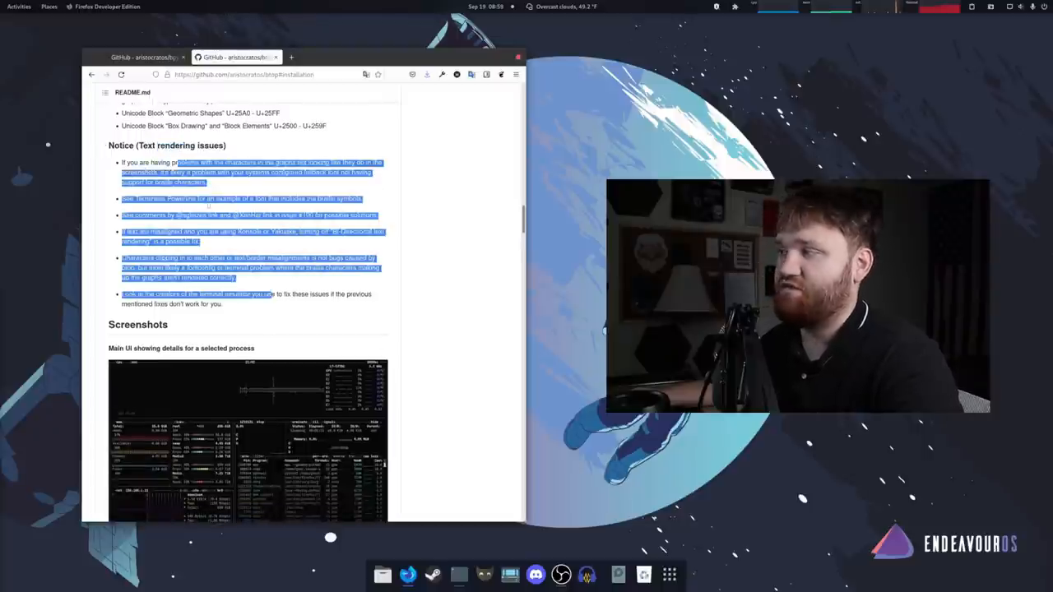
{"action": "scroll", "scroll_direction": "down", "scroll_amount": 3}
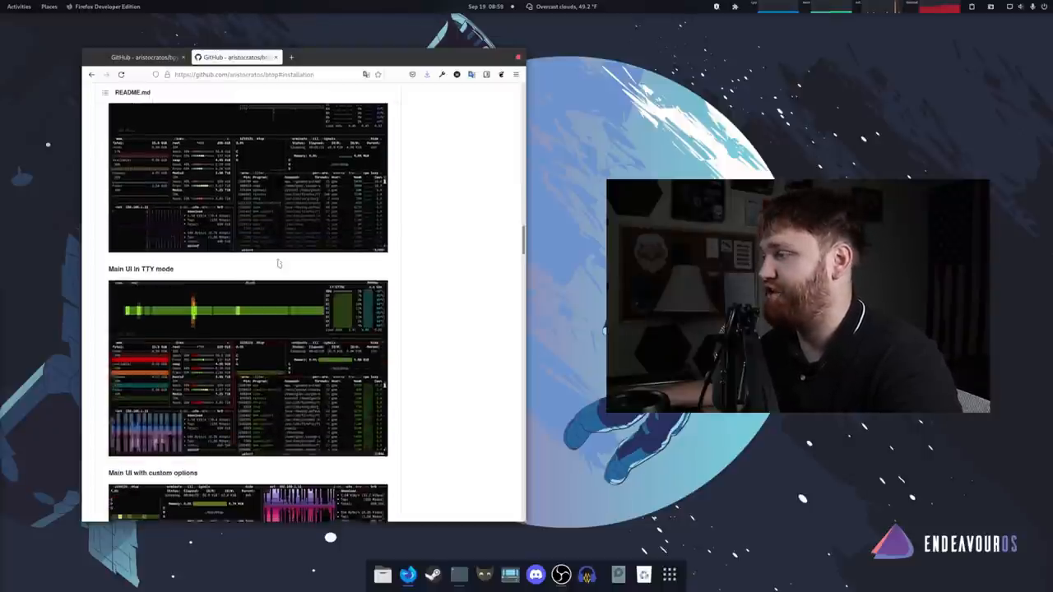
{"action": "scroll", "scroll_direction": "down", "scroll_amount": 3}
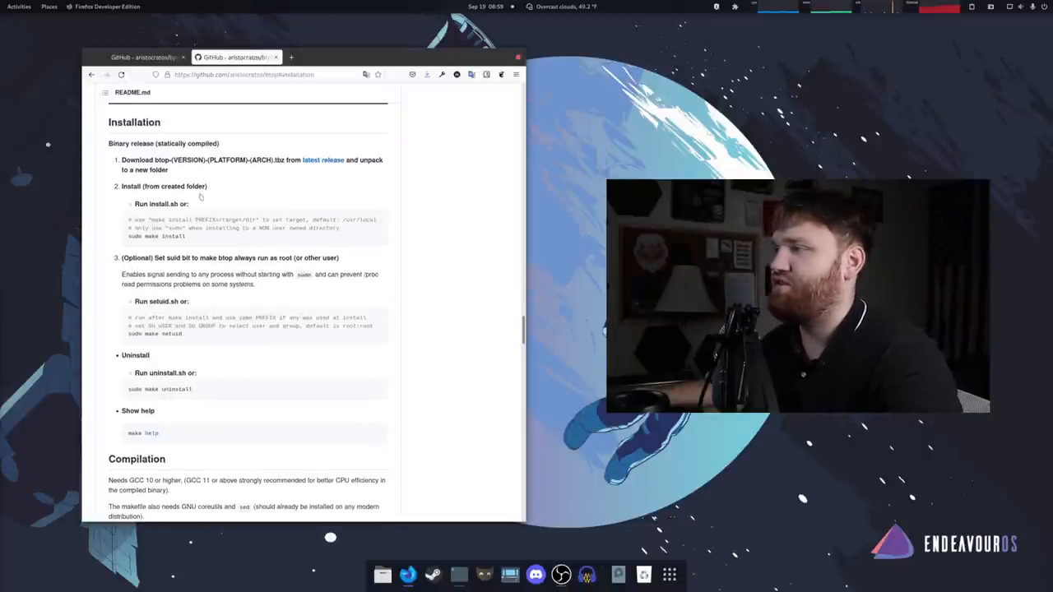
Highlight the 'cd btop' and 'sudo make install' lines in the btop README's Installation section
{"action": "double_click", "coordinate": [160, 204]}
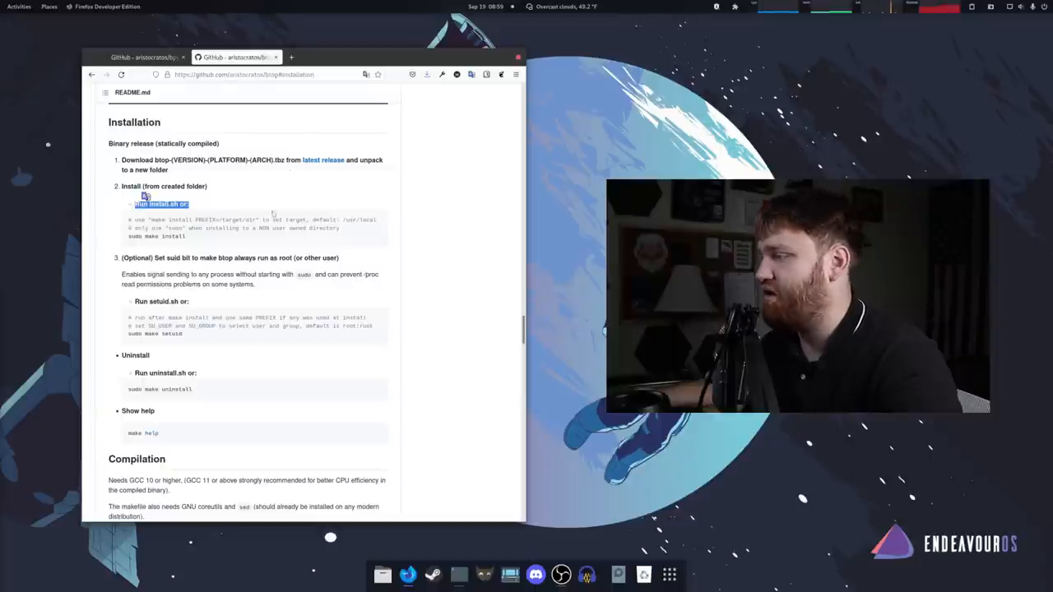
{"action": "scroll", "scroll_direction": "down", "scroll_amount": 3}
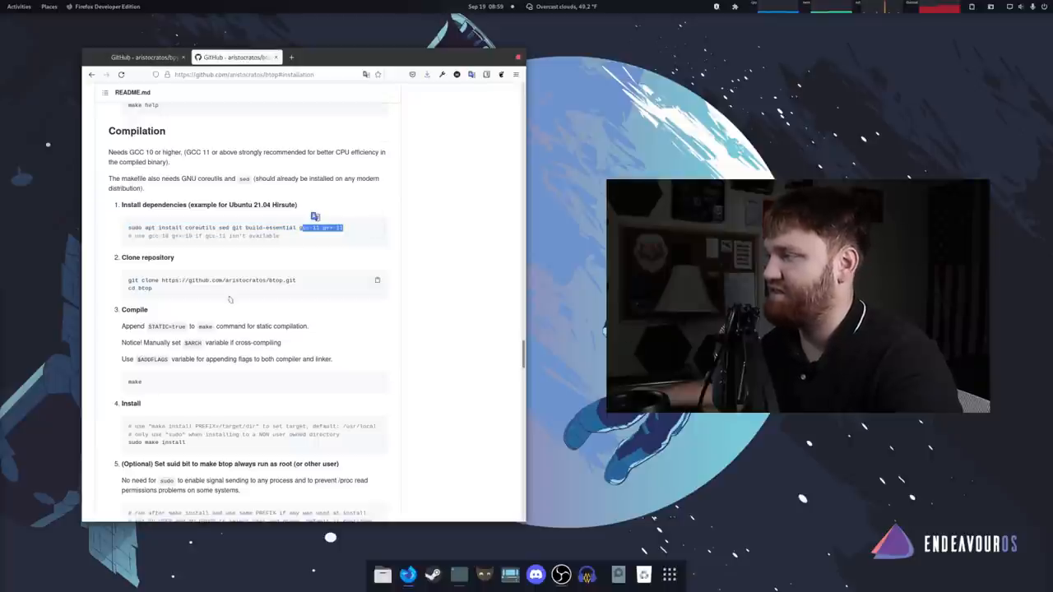
{"action": "triple_click", "coordinate": [212, 280]}
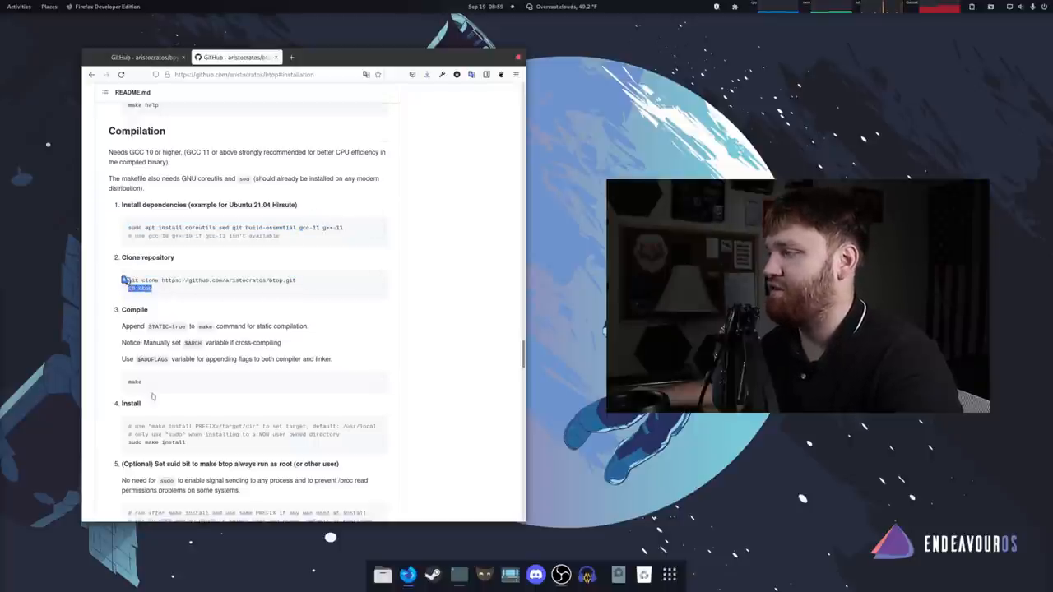
{"action": "scroll", "scroll_direction": "down", "scroll_amount": 3}
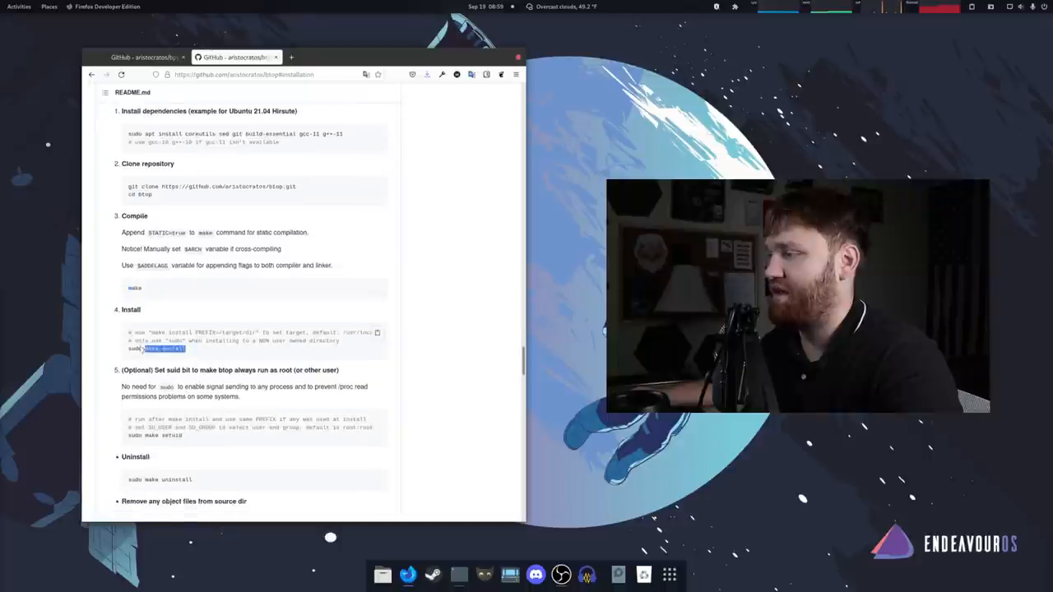
{"action": "scroll", "scroll_direction": "down", "scroll_amount": 3}
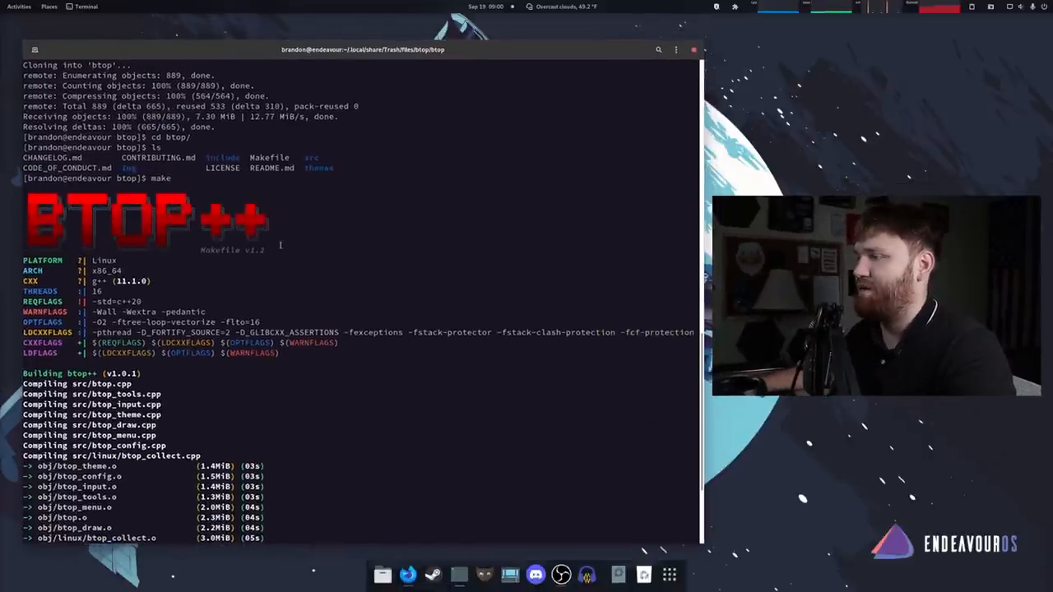
Review the make and install output, then run sudo make setuid on btop
{"action": "scroll", "scroll_direction": "down", "scroll_amount": 3}
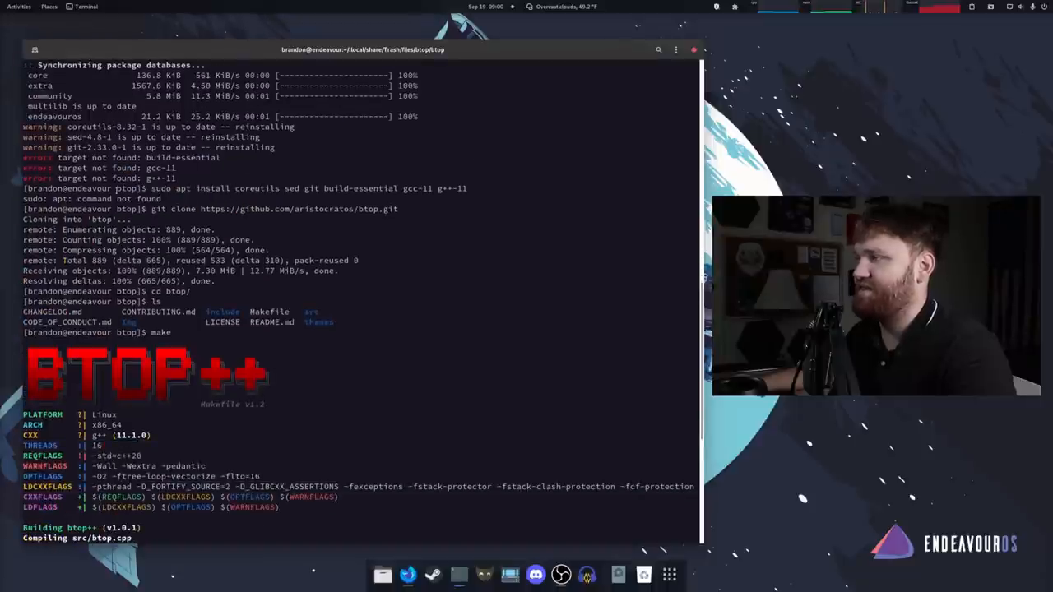
{"action": "scroll", "scroll_direction": "down", "scroll_amount": 3}
{"action": "type", "text": "sudo make setuid"}
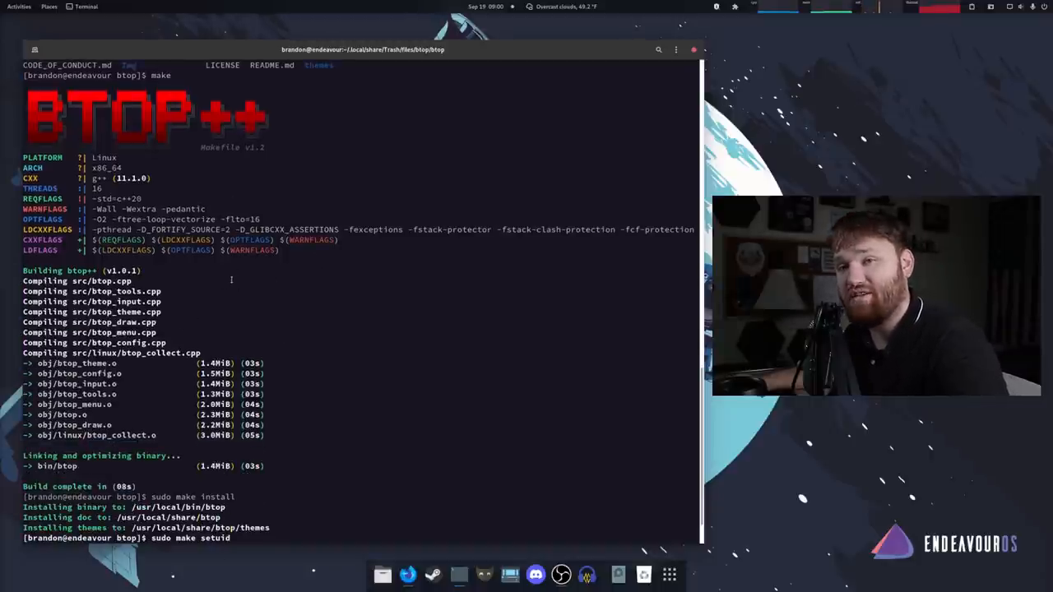
{"action": "key", "text": "Return"}
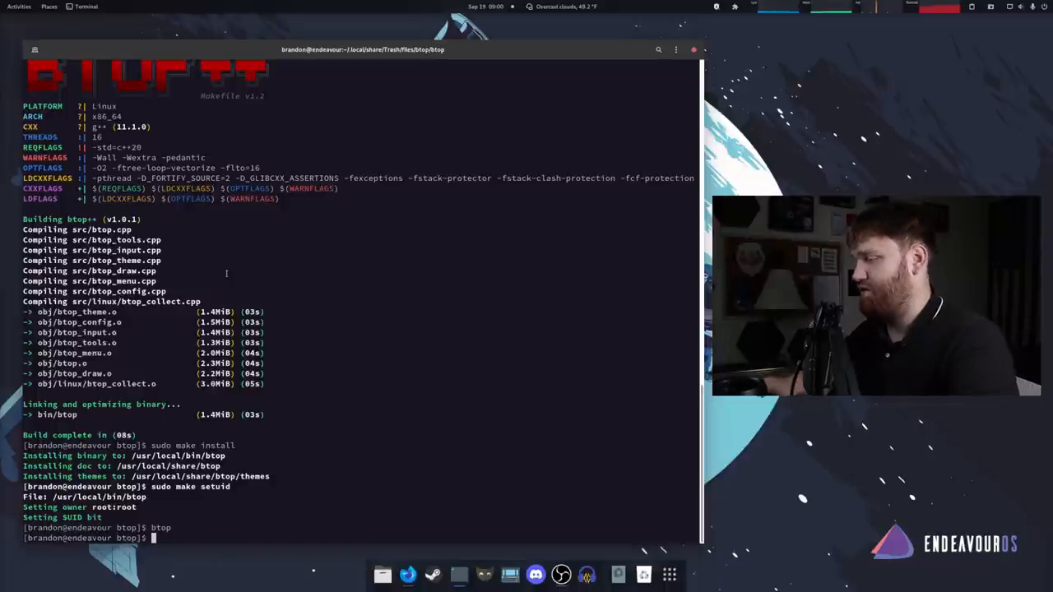
Launch the newly installed btop monitor
{"action": "key", "text": "Return"}
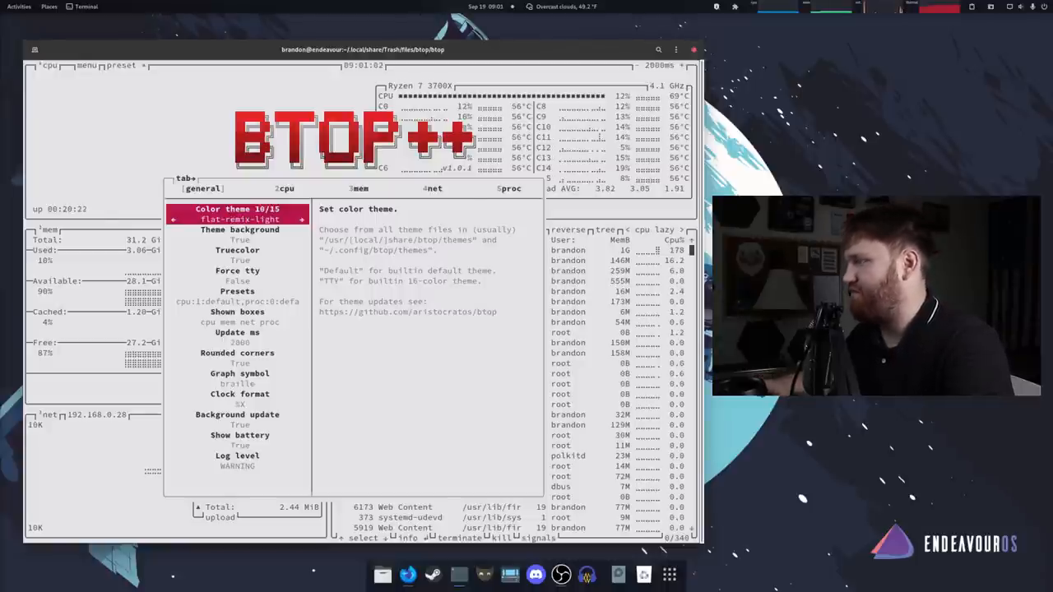
Set the color theme to dracula and step through truecolor, force tty, presets and shown boxes
{"action": "key", "text": "Escape"}
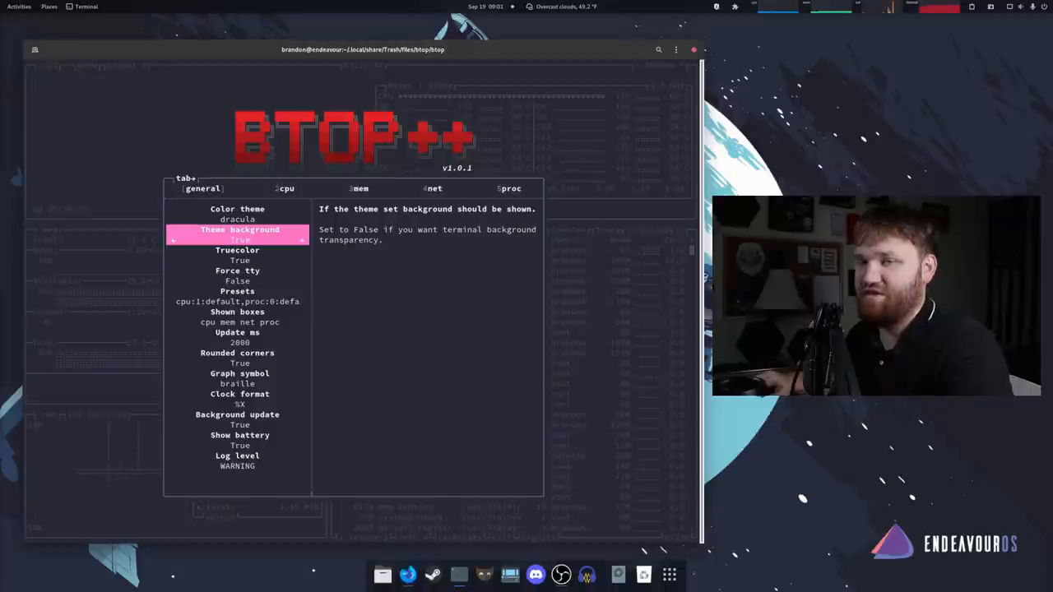
{"action": "key", "text": "Down"}
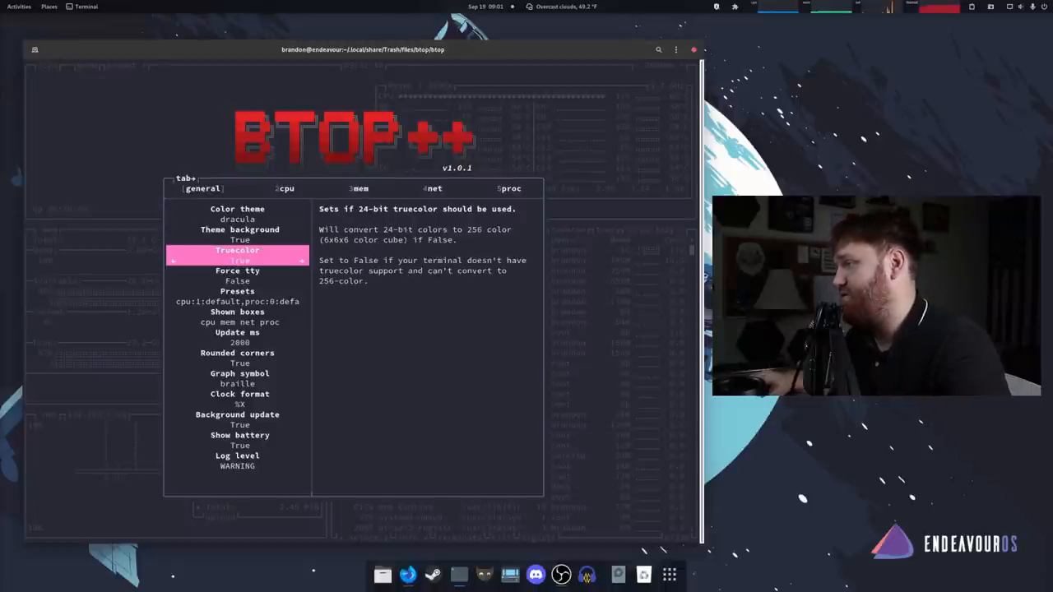
{"action": "key", "text": "Down"}
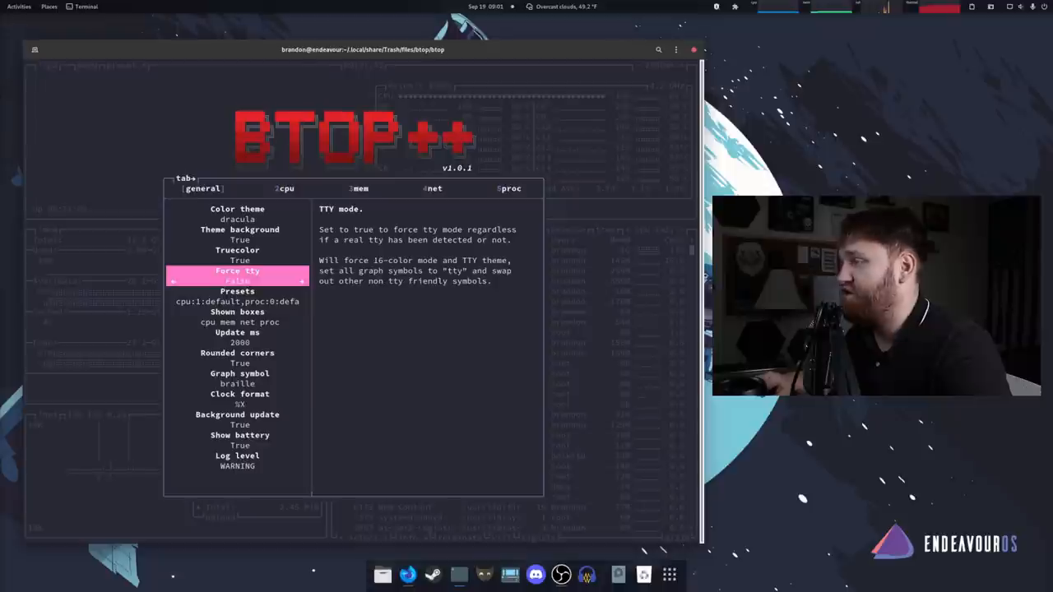
{"action": "key", "text": "Down"}
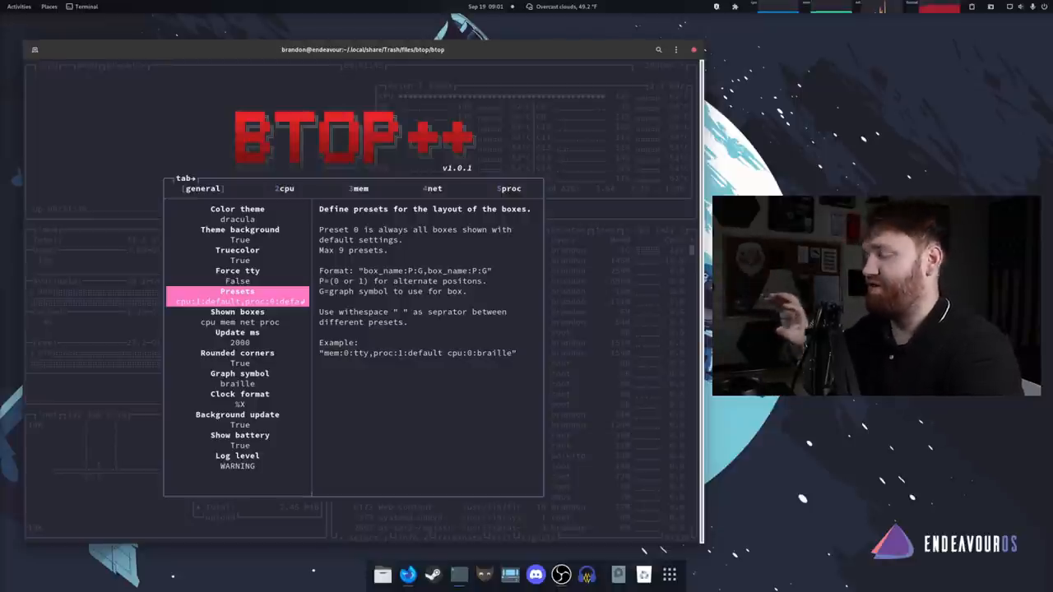
{"action": "key", "text": "Down"}
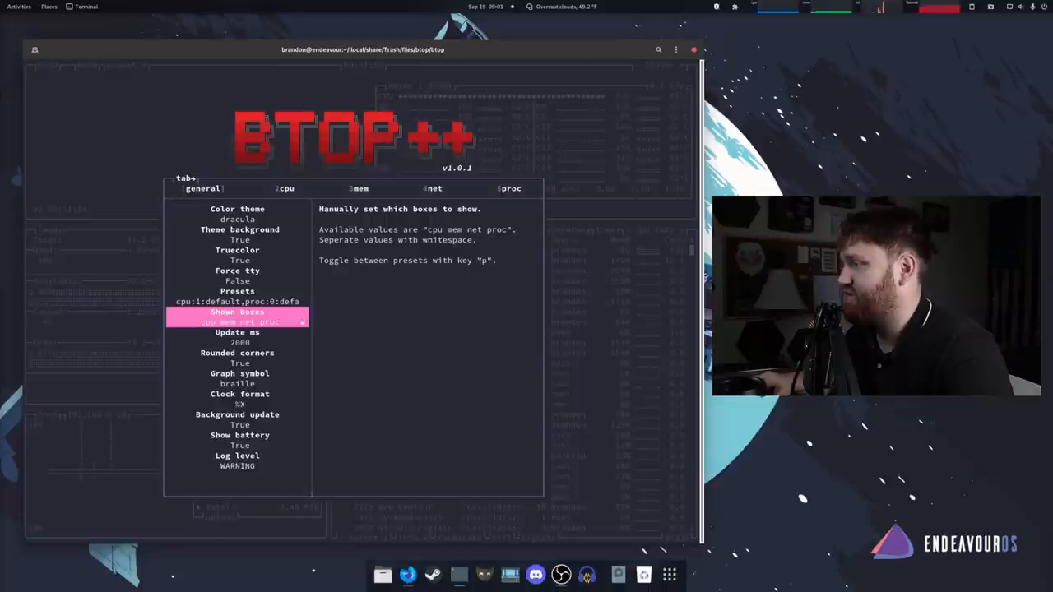
{"action": "key", "text": "Down"}
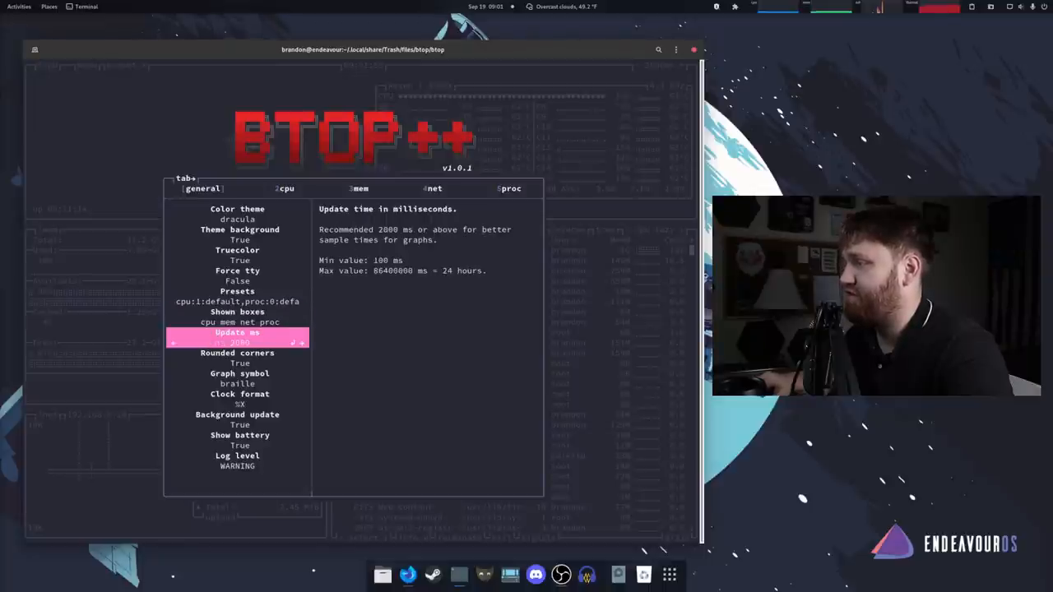
{"action": "key", "text": "up"}
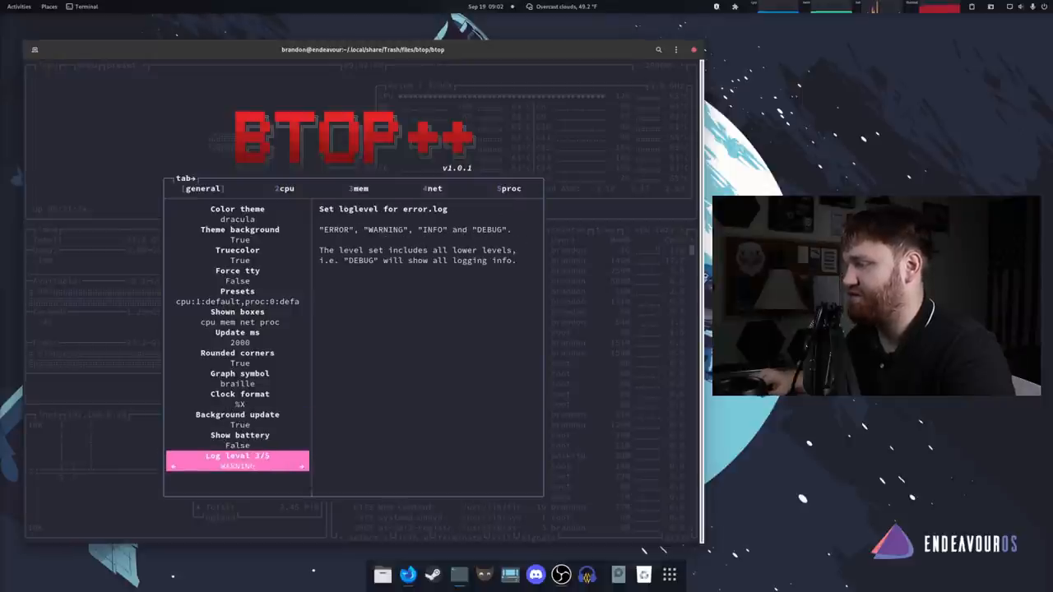
{"action": "key", "text": "Up"}
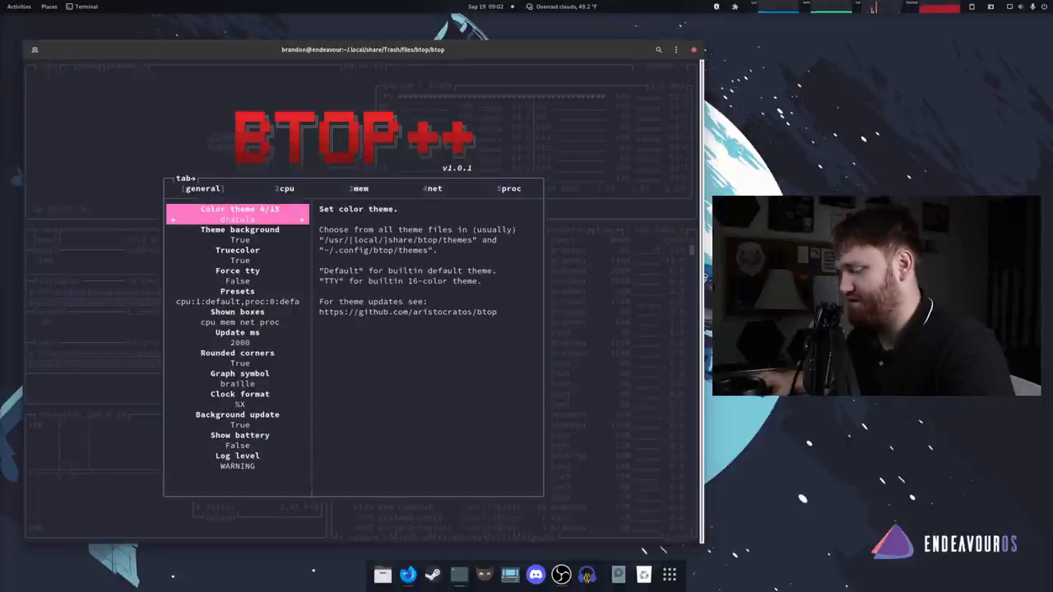
Browse the cpu options page, stepping down past the graph symbol setting
{"action": "left_click", "coordinate": [286, 188]}
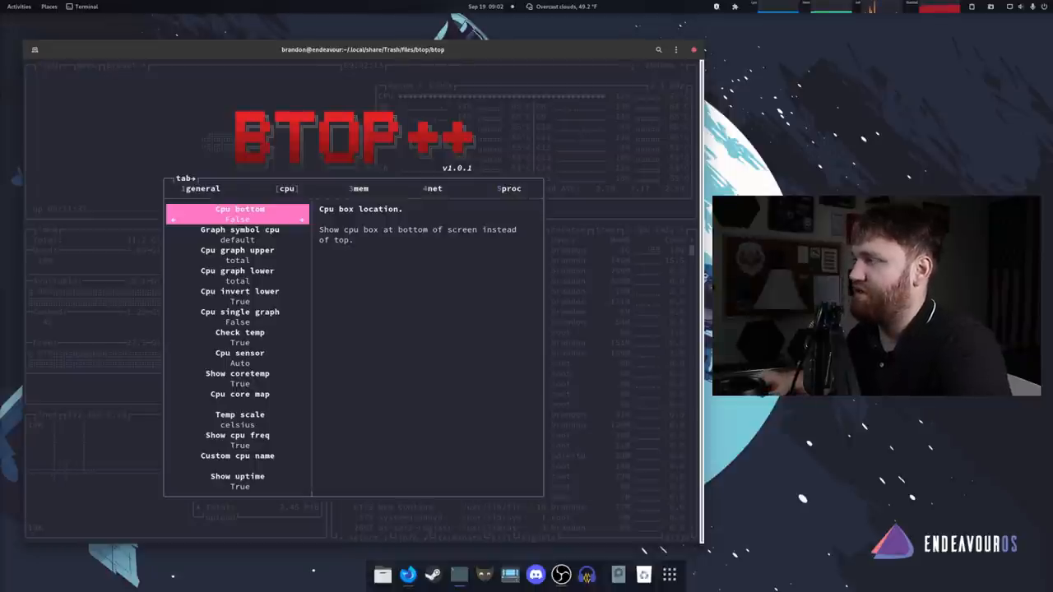
{"action": "key", "text": "Down"}
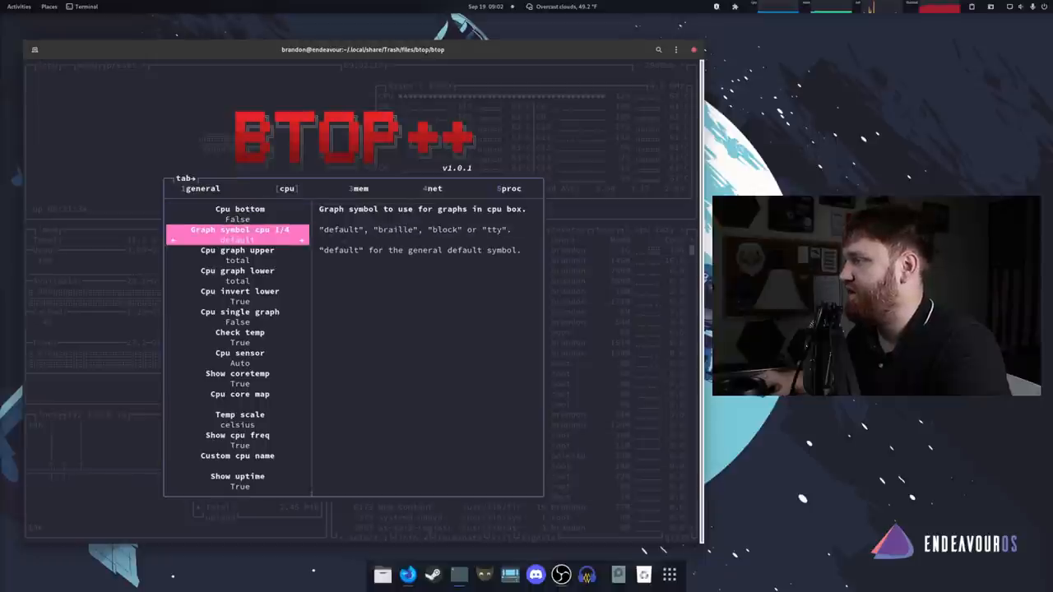
{"action": "key", "text": "Down"}
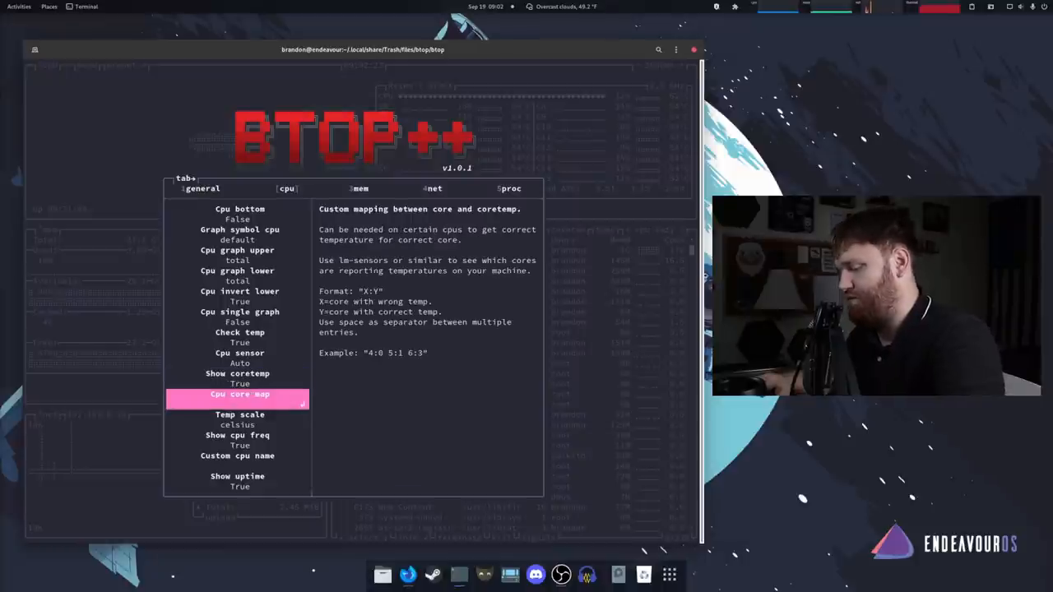
Look through the mem and net pages, step through proc options, then leave the menu
{"action": "left_click", "coordinate": [361, 189]}
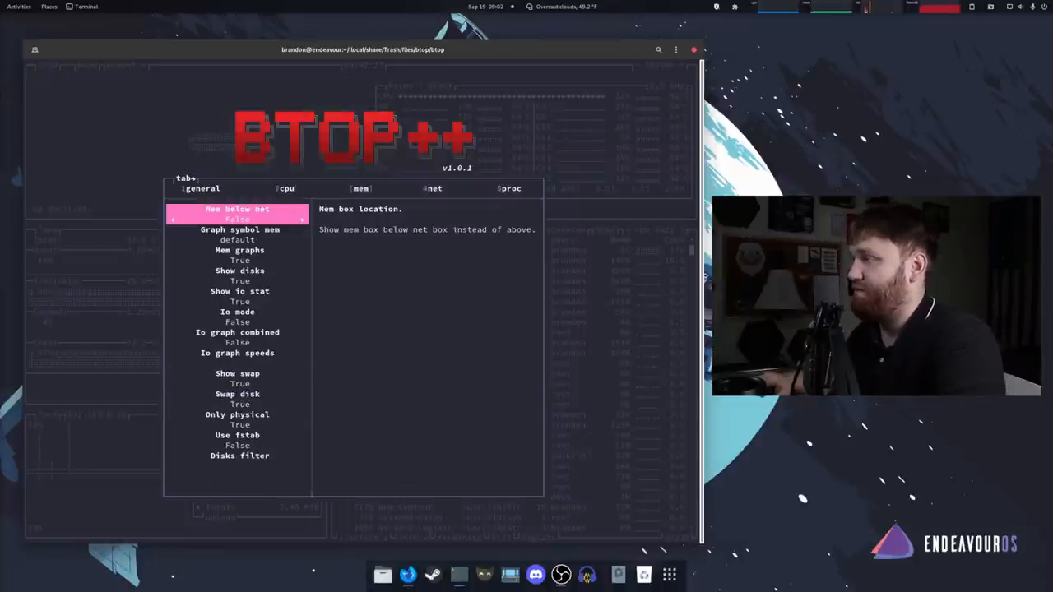
{"action": "left_click", "coordinate": [433, 188]}
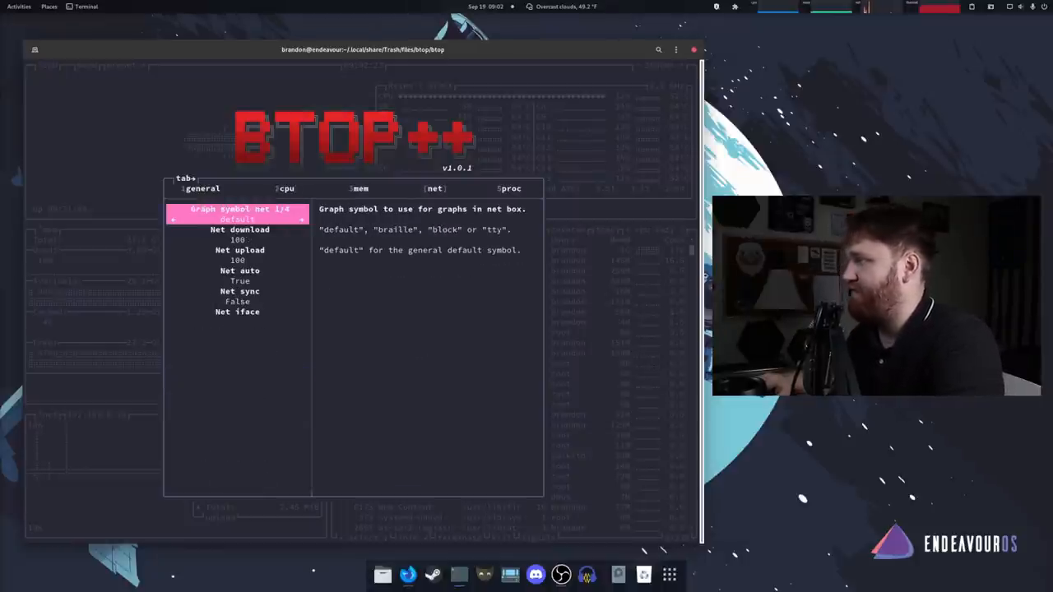
{"action": "left_click", "coordinate": [510, 188]}
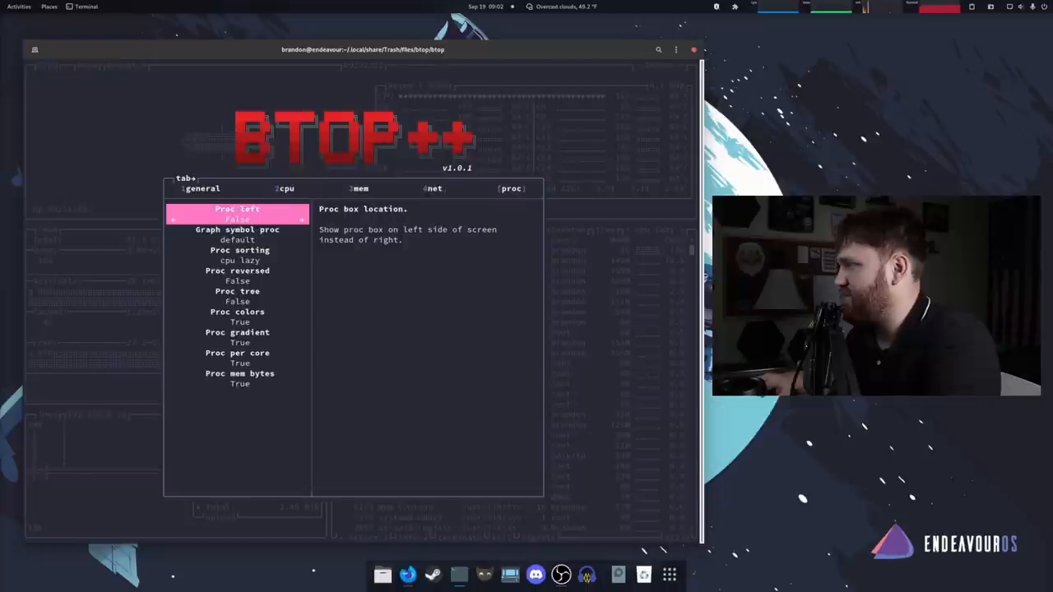
{"action": "key", "text": "Down"}
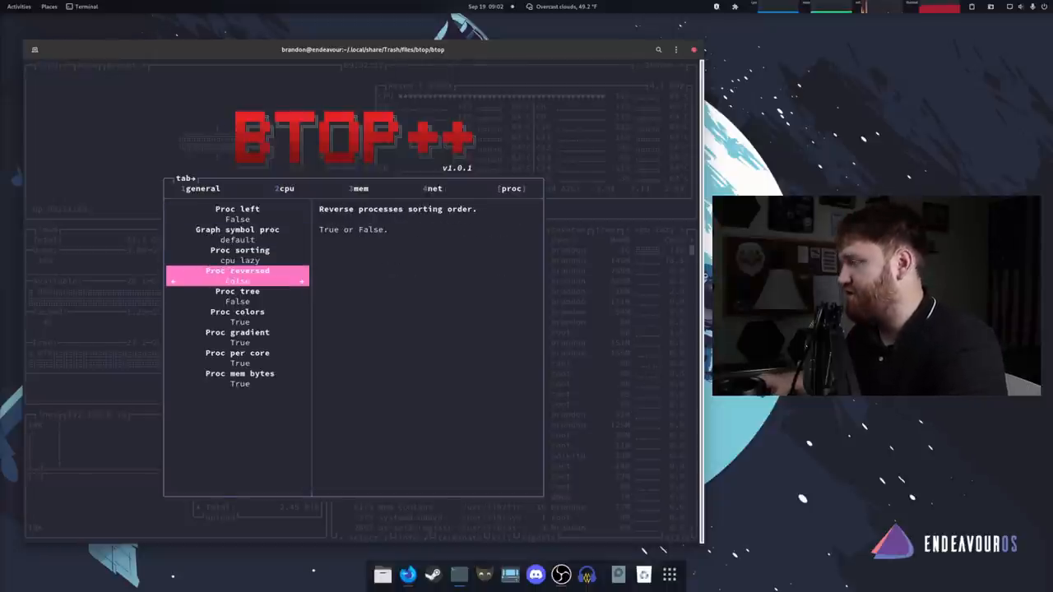
{"action": "key", "text": "Escape"}
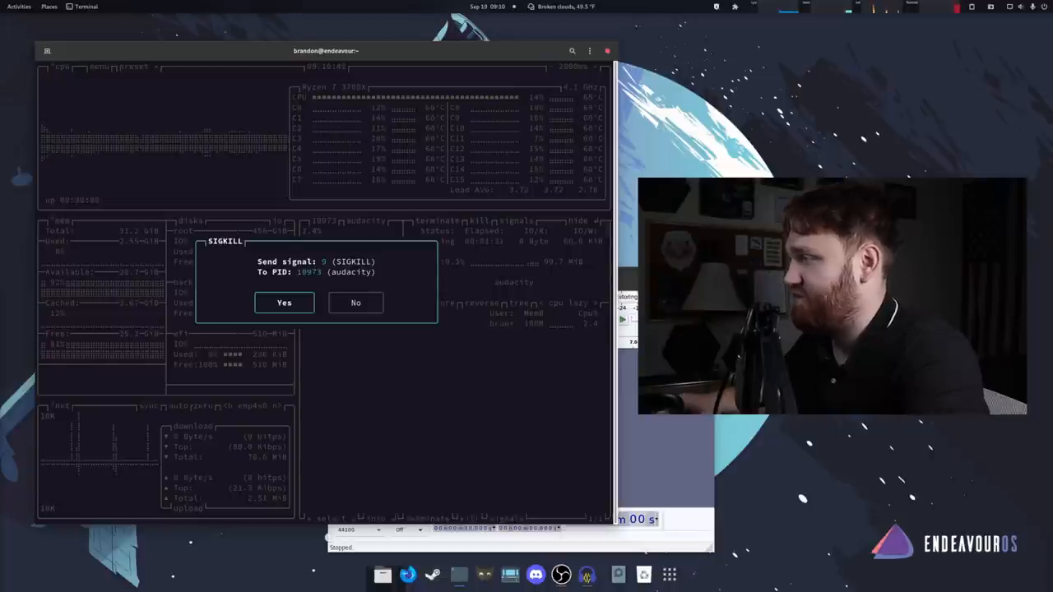
Confirm sending SIGKILL to the audacity process
{"action": "left_click", "coordinate": [284, 302]}
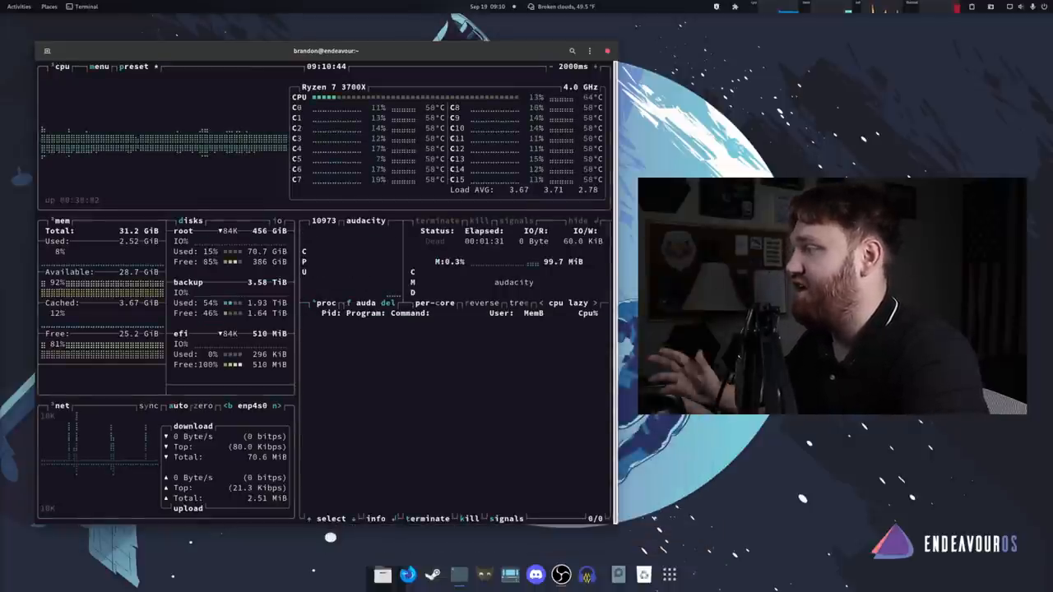